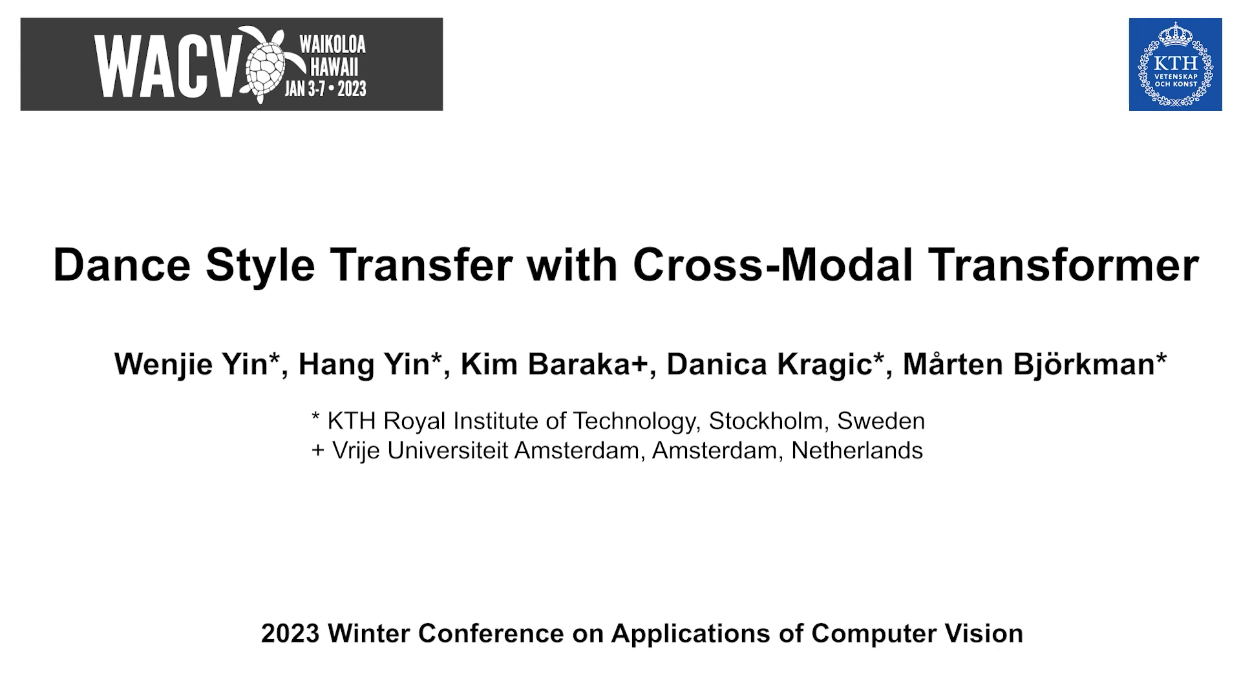
pyautogui.press('Right')
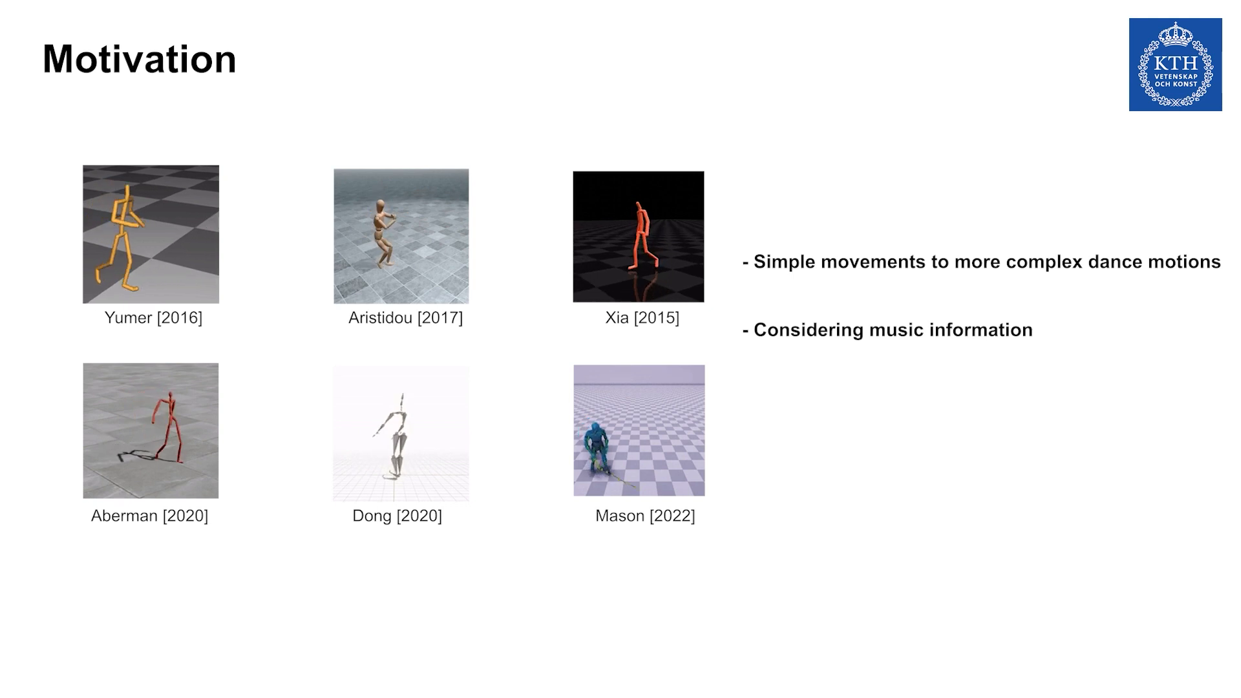
pyautogui.press('Right')
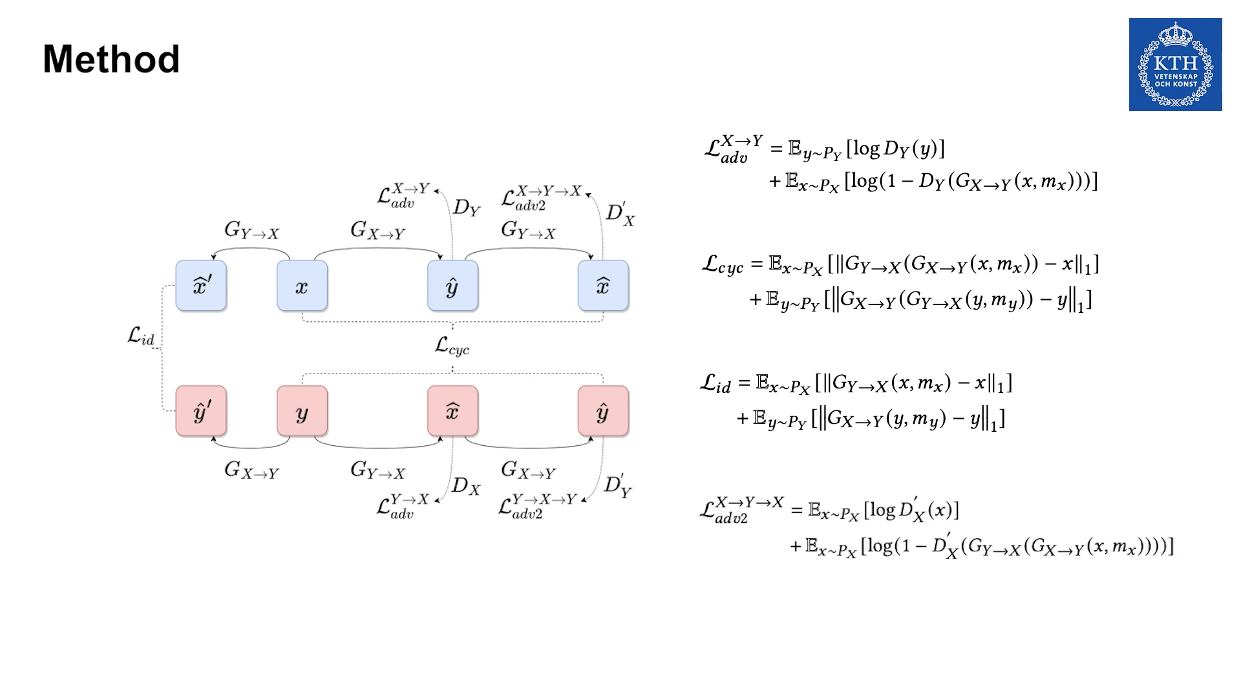
pyautogui.press('Right')
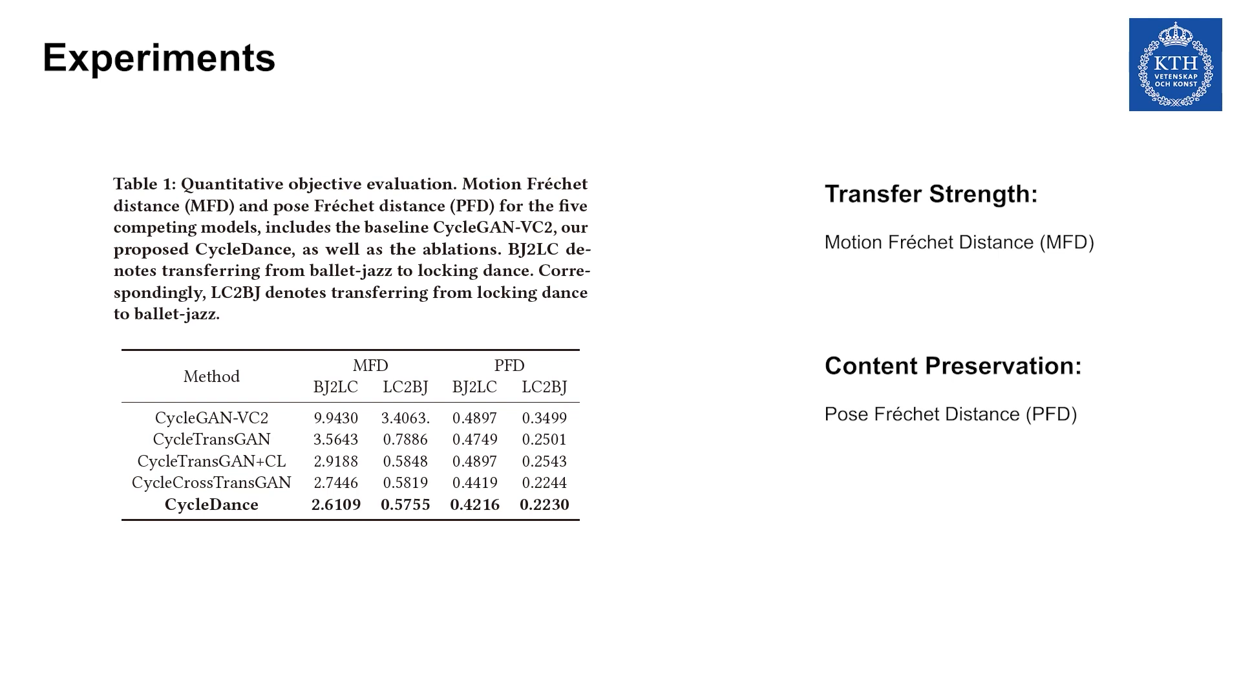
pyautogui.press('Right')
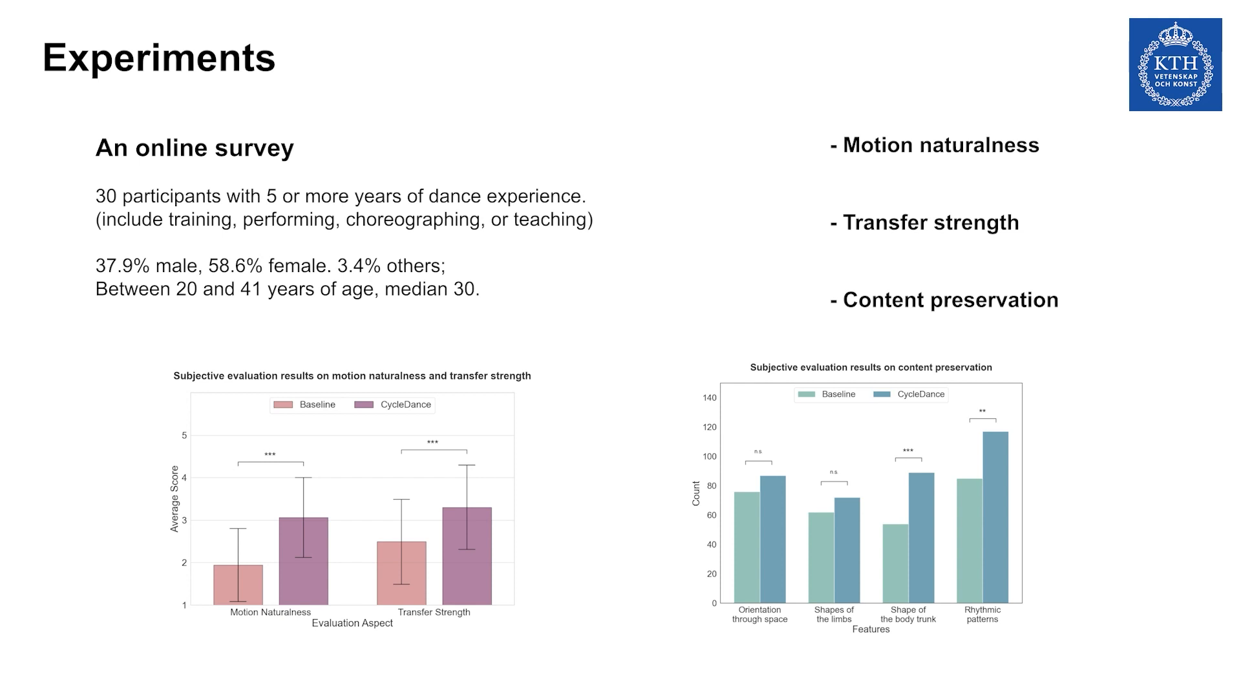